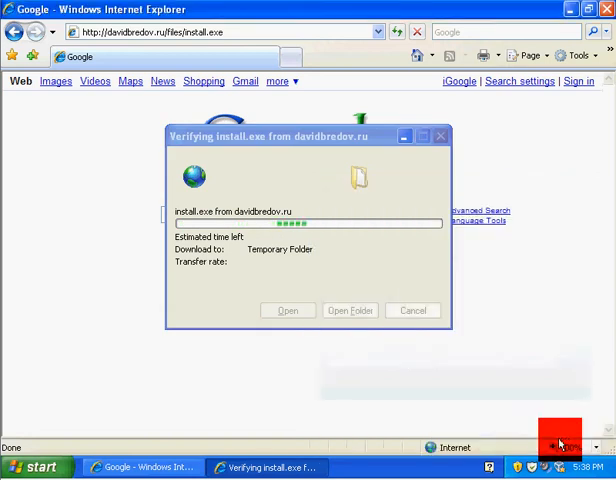
Step: Dismiss the 'Windows cannot access the specified device' error for install.exe
click(411, 310)
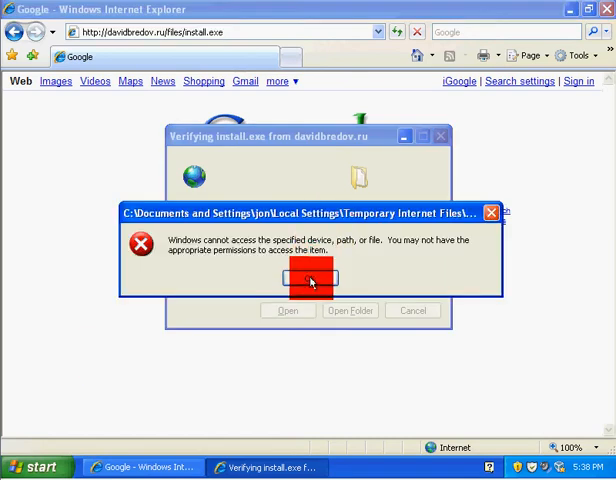
click(309, 281)
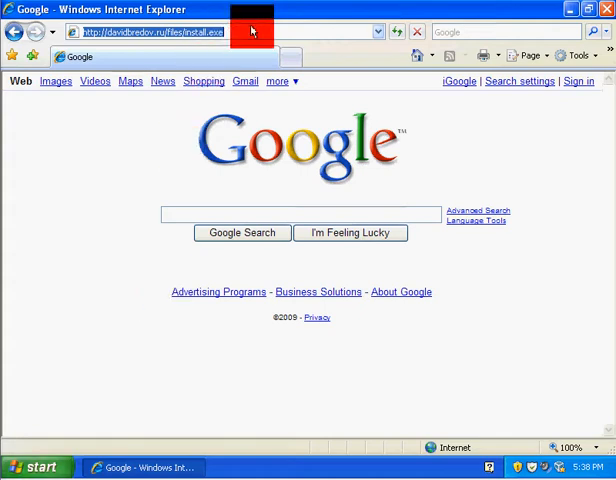
Step: Enter bomkyvi.cn/installer.1.exe and quarantine the file from the Comodo Antivirus Alert
text(bomkyvi.cn/installer.1.exe)
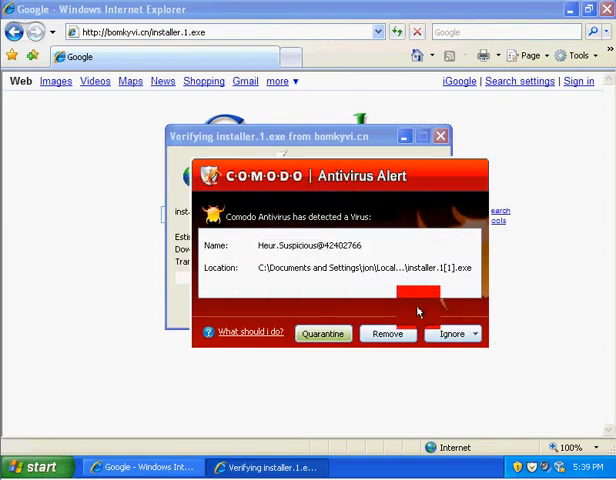
click(323, 333)
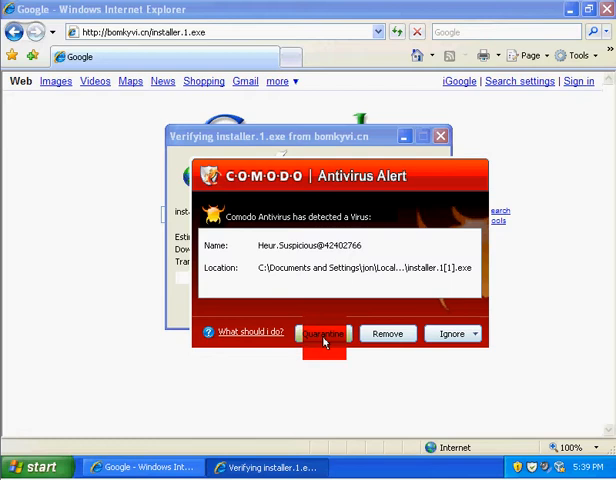
click(322, 333)
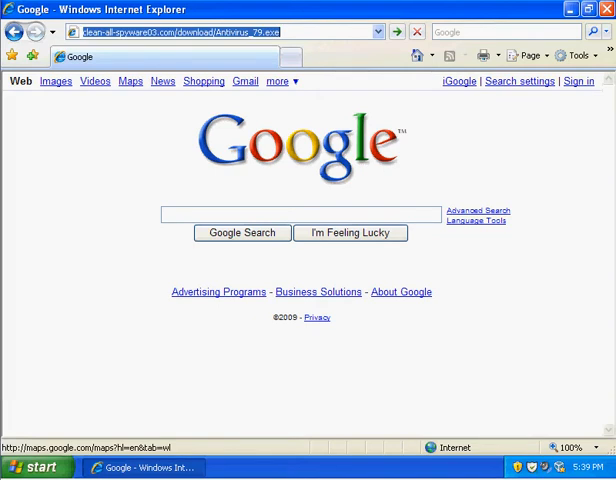
Step: Load the entered address until the Install.exe run-or-save prompt from nulcdiborkawer.com appears
click(404, 27)
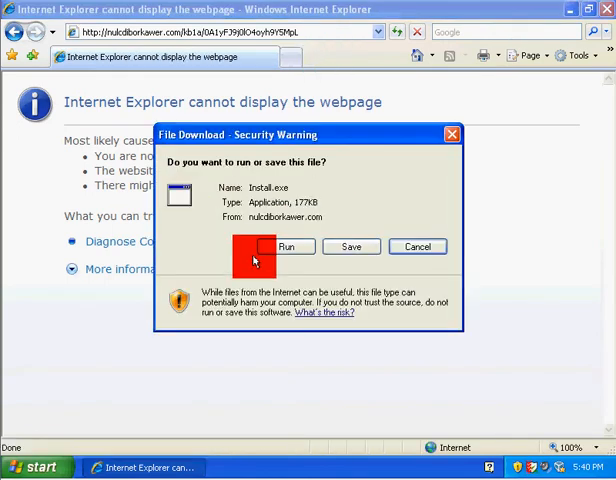
Step: Run Install.exe, review the Defense+ alert tabs, block it, and close the download window
click(285, 247)
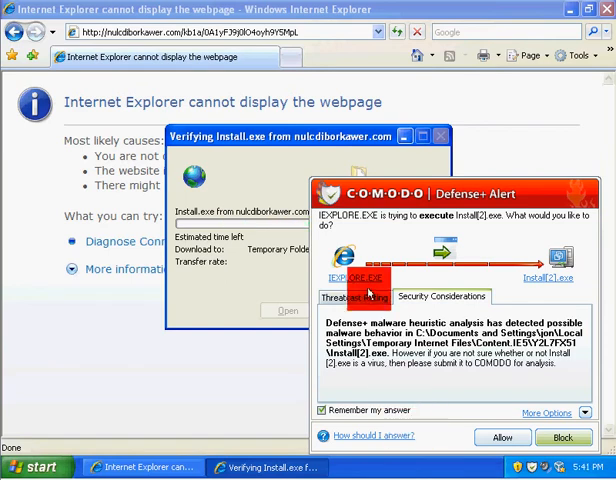
click(356, 297)
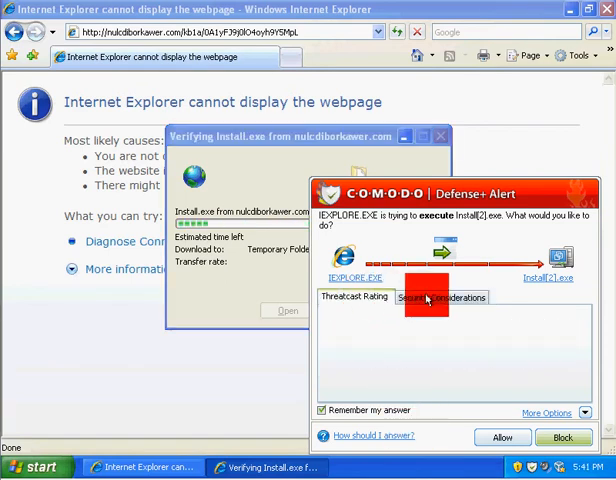
click(440, 297)
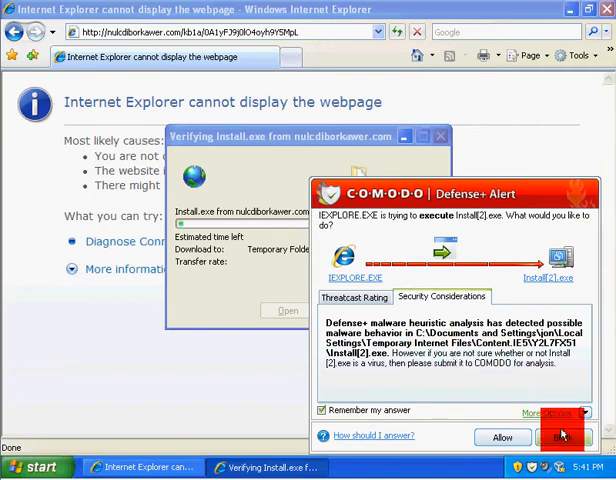
click(563, 432)
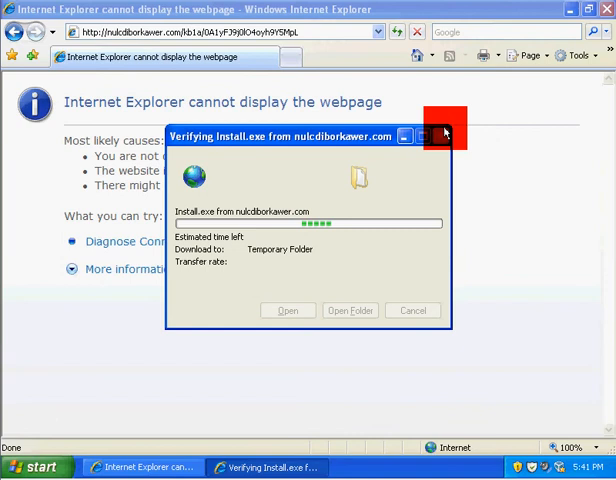
click(443, 137)
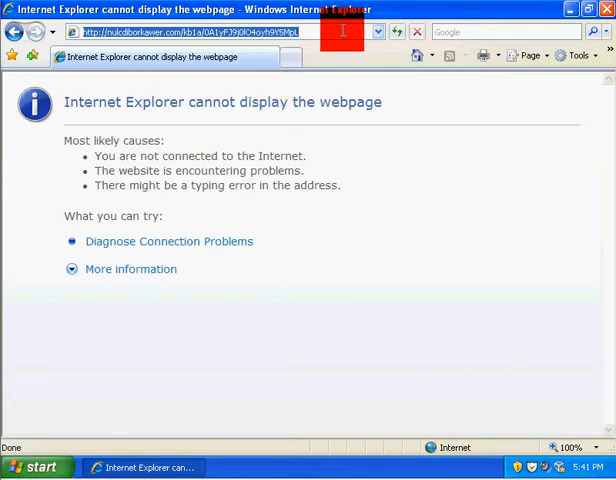
Step: Enter agodaynsvcbert.com/3/installer/InstallerClean.exe and pass the password dialog to the 401 page
text(agodaynsvcbert.com/3/installer/InstallerClean.exe)
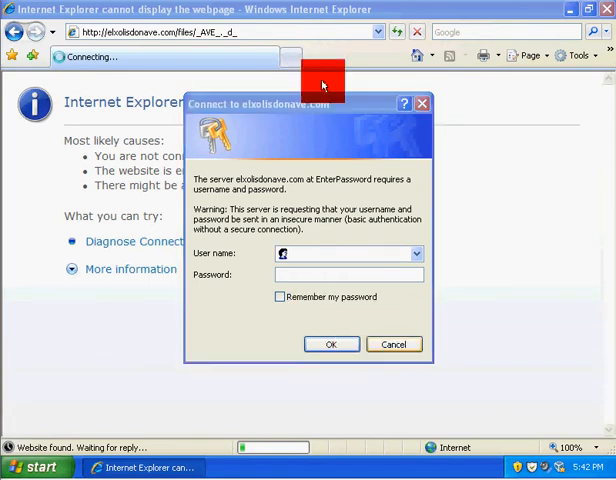
click(393, 344)
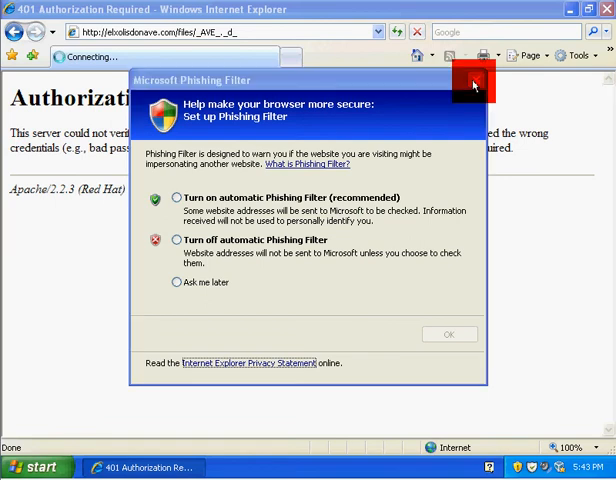
Step: Close the Microsoft Phishing Filter setup prompt
click(480, 88)
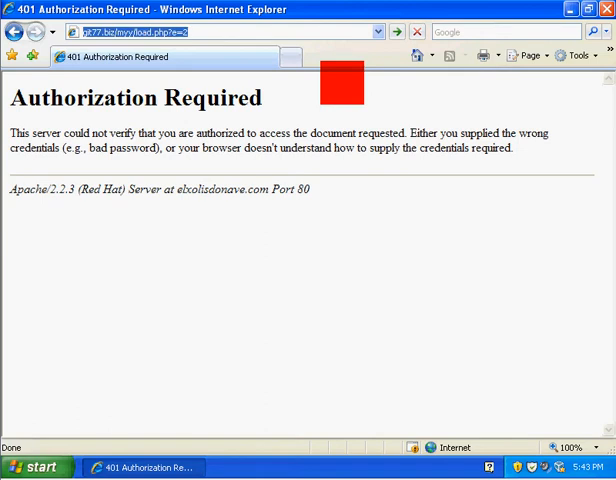
mouse_move(343, 77)
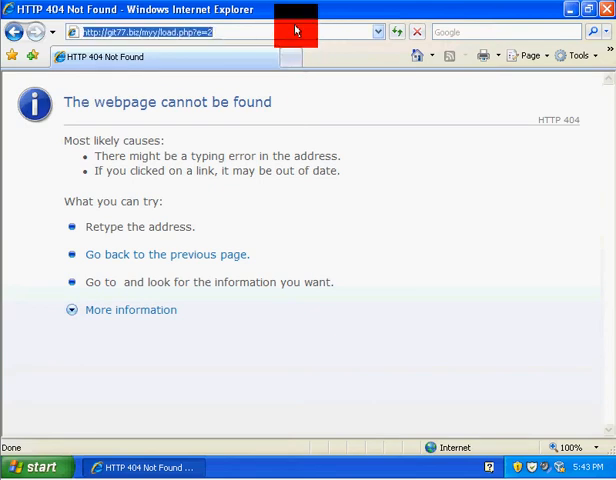
Step: Paste the copied suspicious link over the current address bar contents
right_click(295, 31)
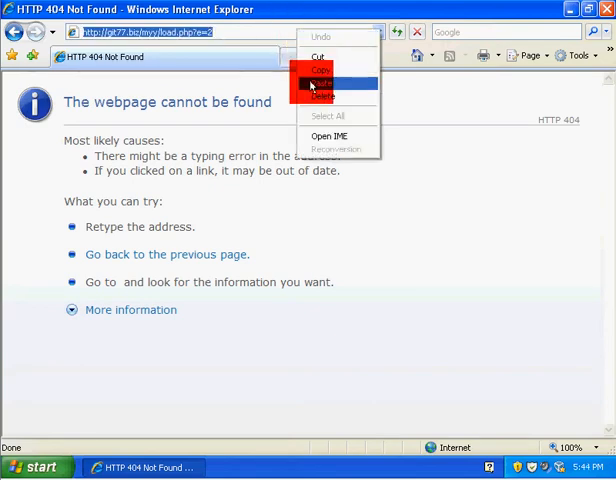
click(320, 74)
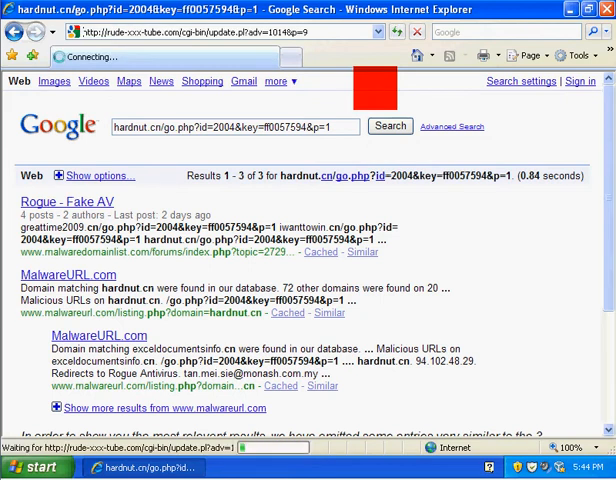
mouse_move(375, 90)
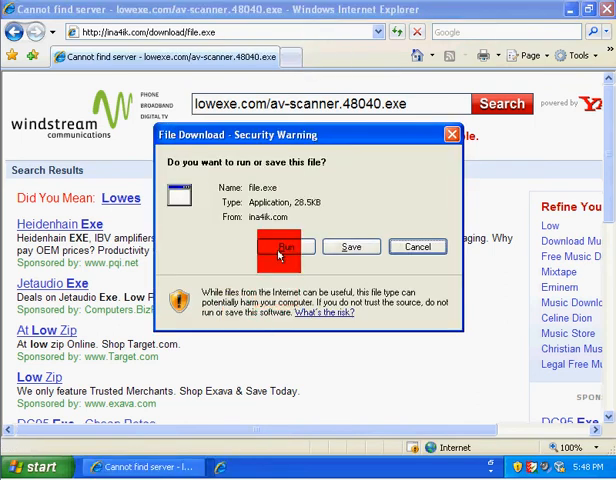
Step: Run file.exe from ina4ik.com and quarantine the TrojWare virus Comodo detects
click(284, 247)
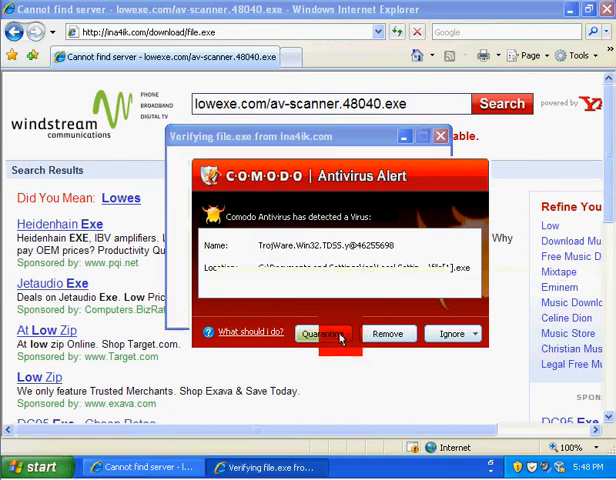
click(322, 333)
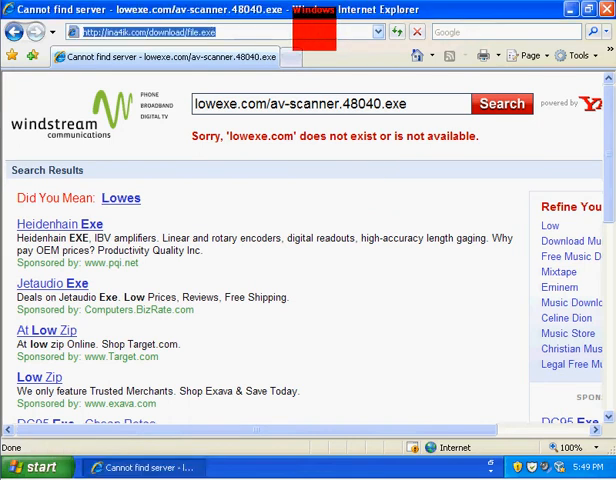
Step: Paste the socks5service.cn svxhost.exe download link into the address bar
click(392, 32)
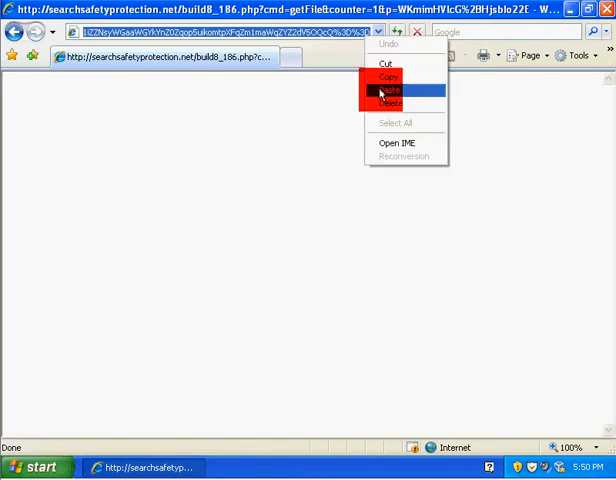
click(389, 90)
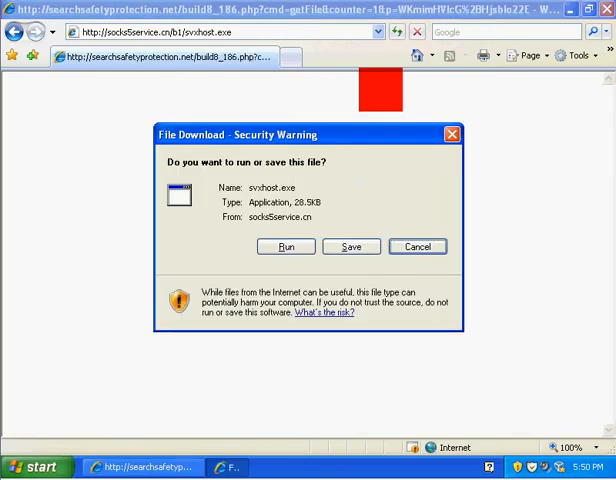
Step: Run svxhost.exe, quarantine it in the Comodo alert, and close the Verifying window
click(285, 246)
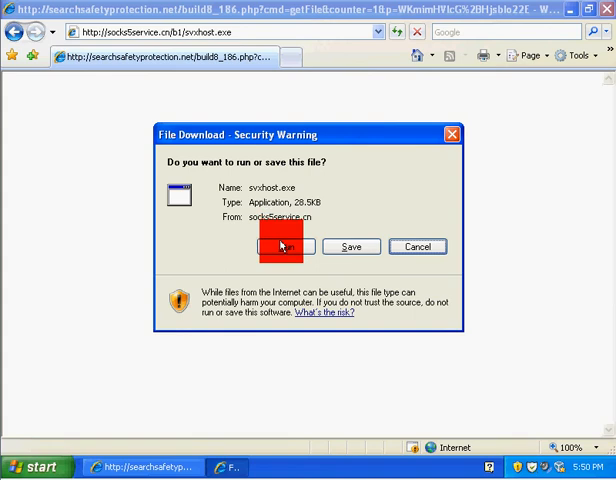
click(283, 246)
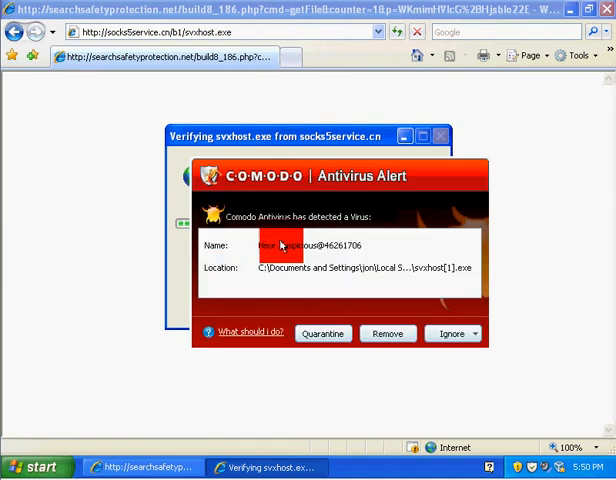
click(322, 333)
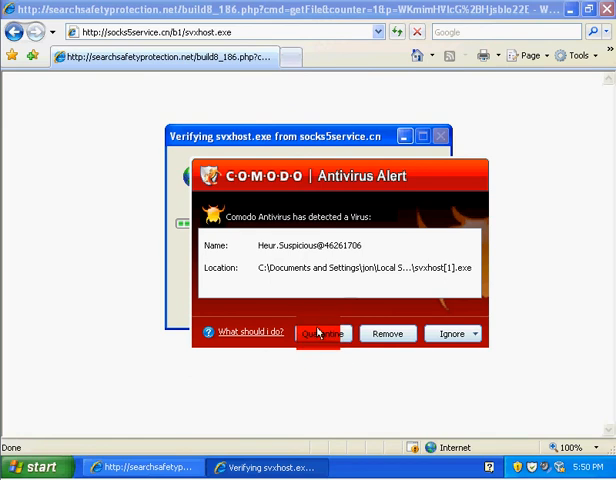
click(318, 333)
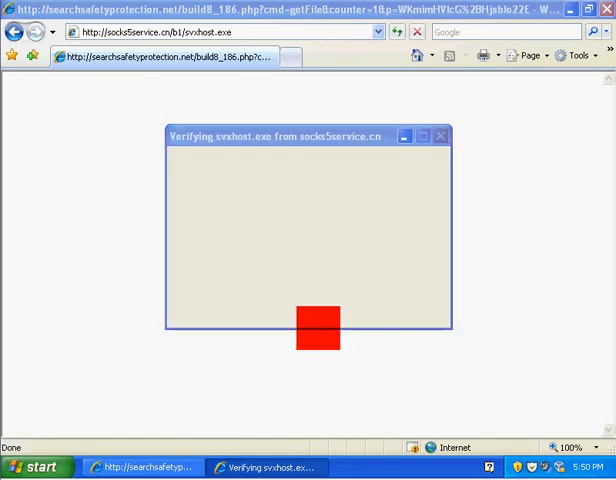
click(440, 135)
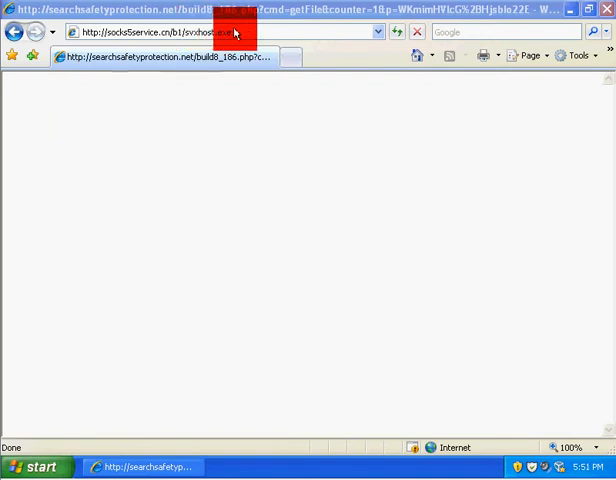
text(www.richalina.cn/brigus_saloma/prts.exe)
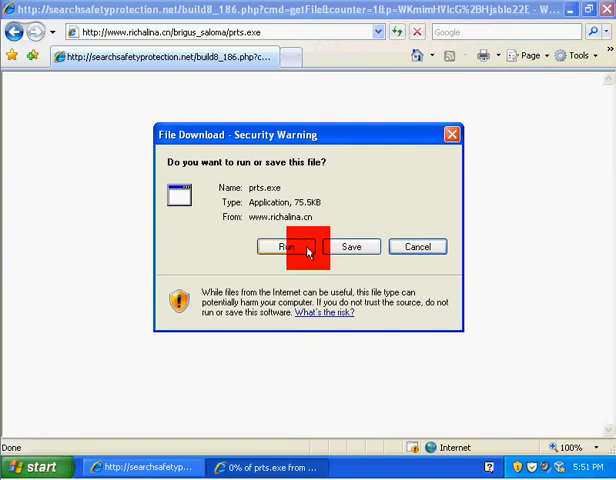
click(293, 246)
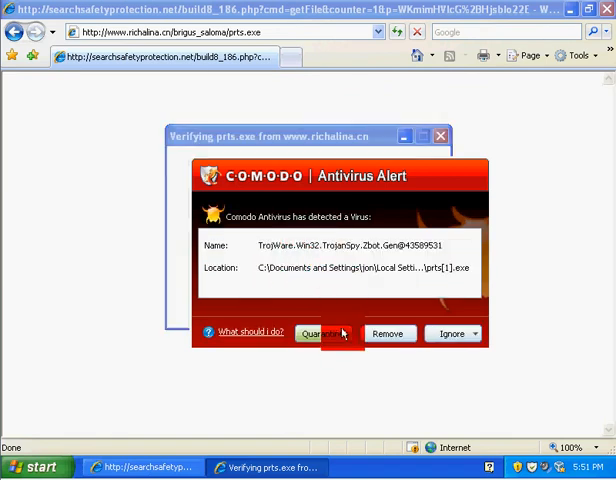
click(322, 333)
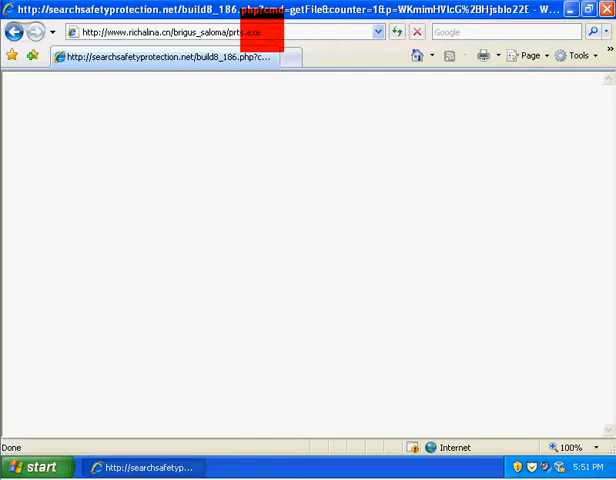
Step: Download and run bot.exe from 122.70.145.146, then quarantine the detected Zbot trojan
text(122.70.145.146/f76h9/bot.exe)
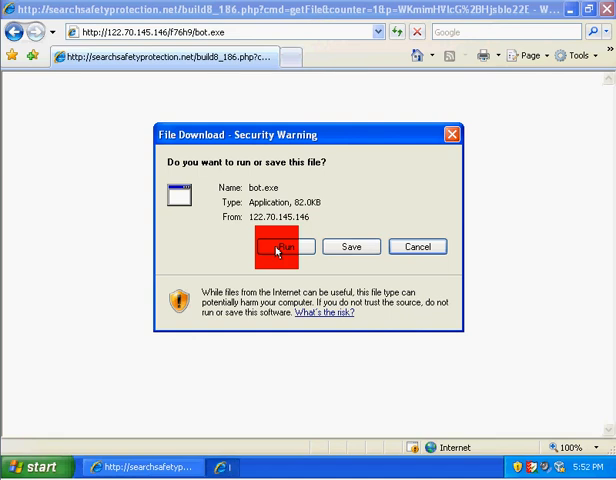
click(283, 247)
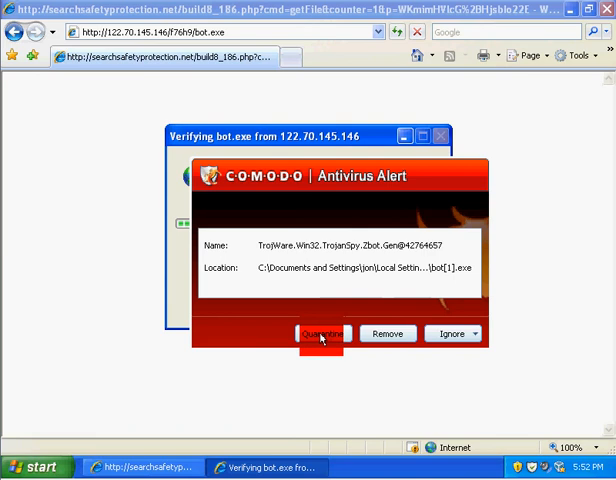
click(321, 333)
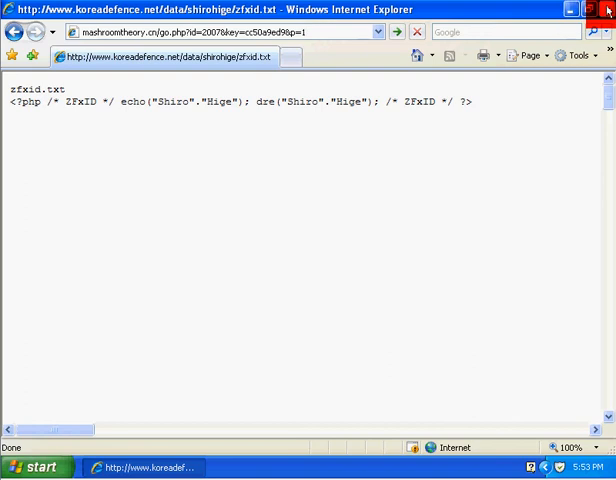
Step: Close Internet Explorer on the zfxid.txt page to return to the desktop
click(606, 9)
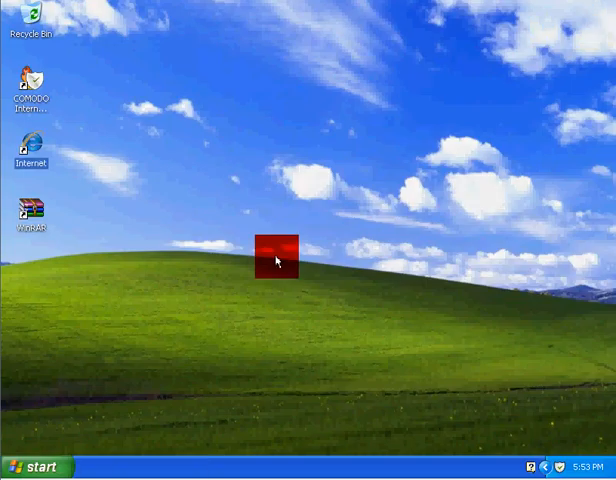